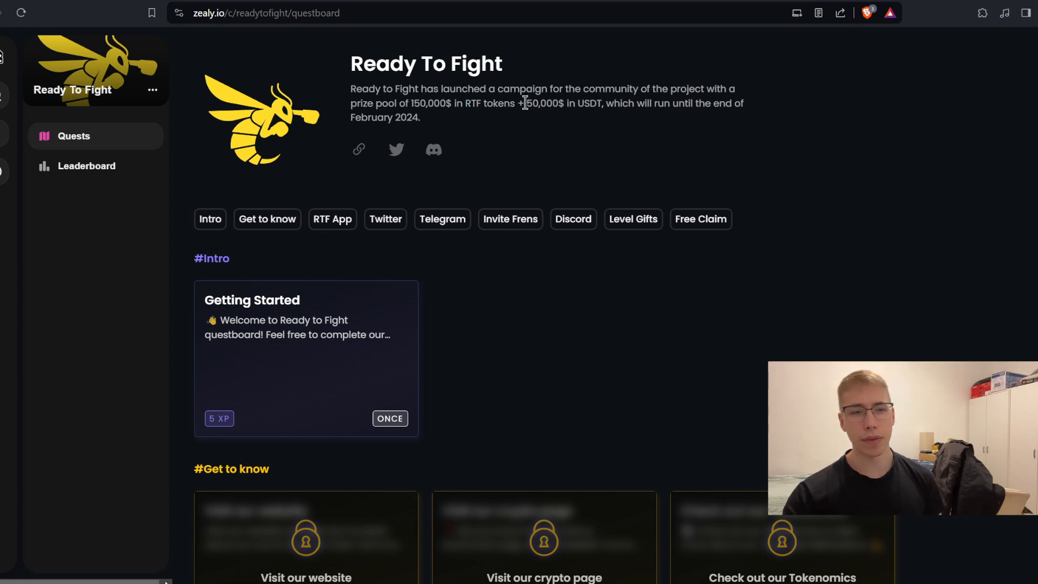
mouse_move(565, 157)
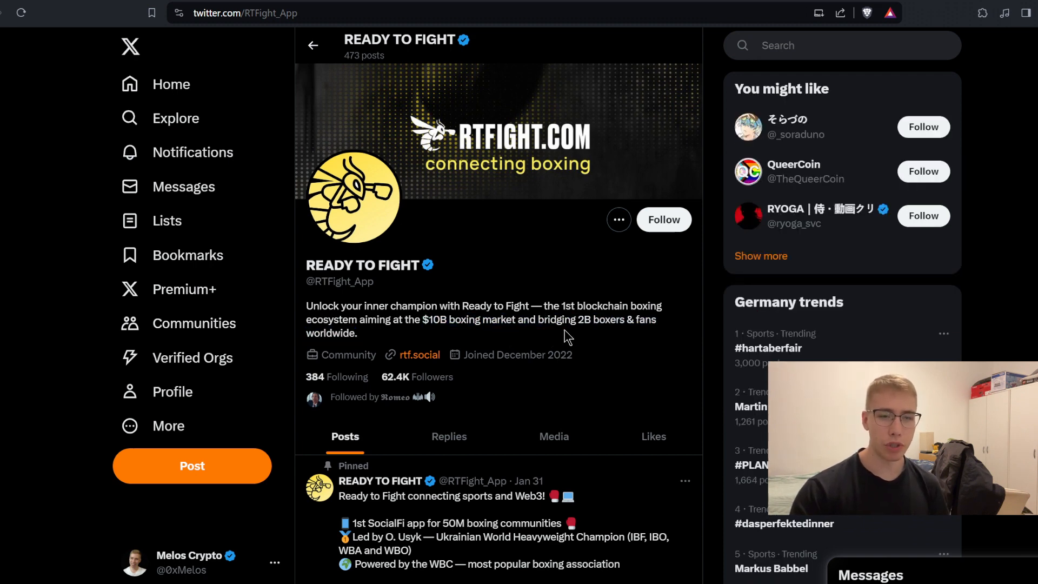
mouse_move(328, 355)
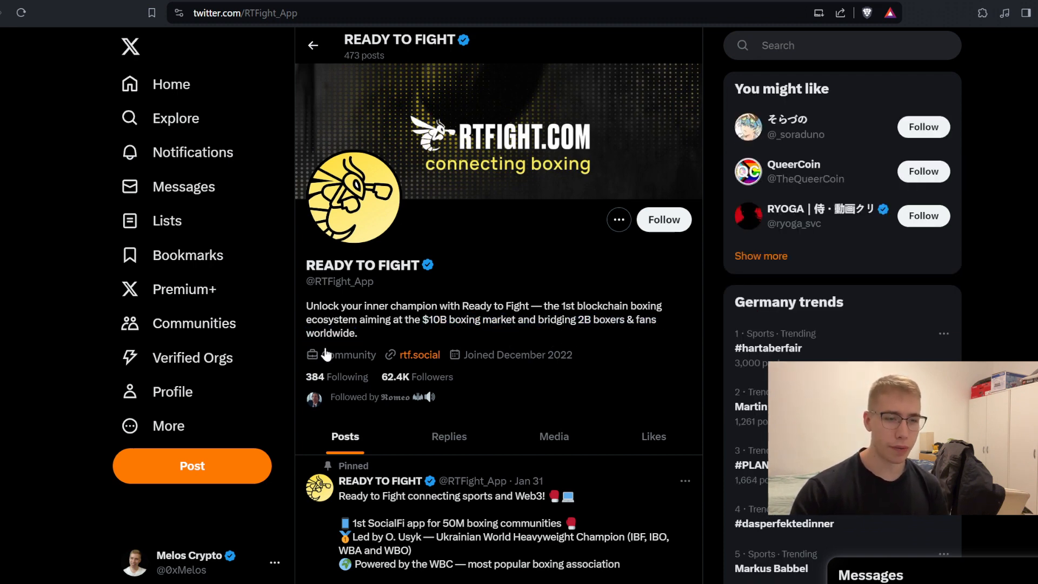
mouse_move(513, 281)
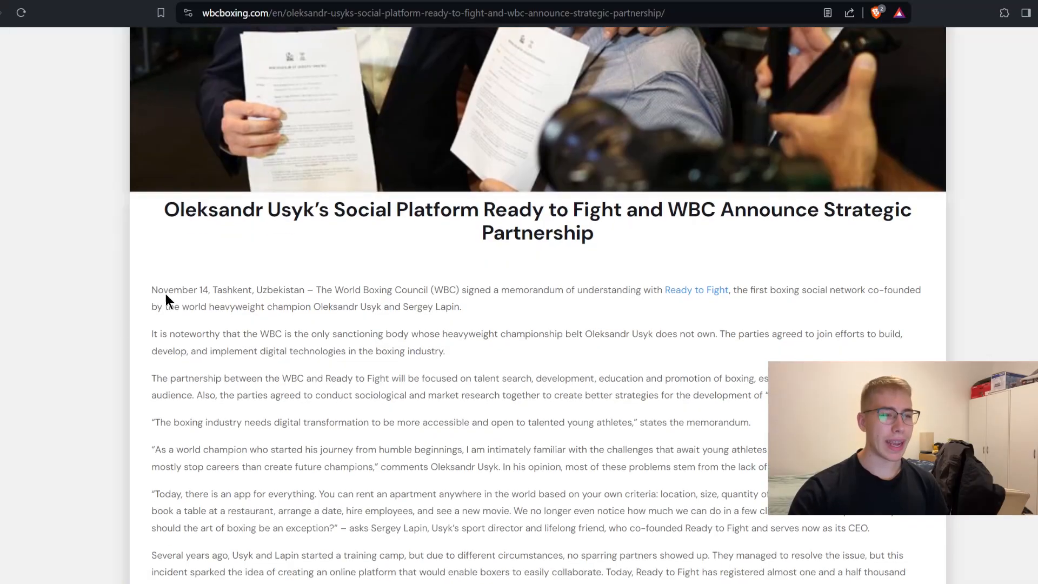
Step: Scroll through Bitcoin's price page and the WBC partnership article before visiting riyadhseason.com
scroll("down", 3)
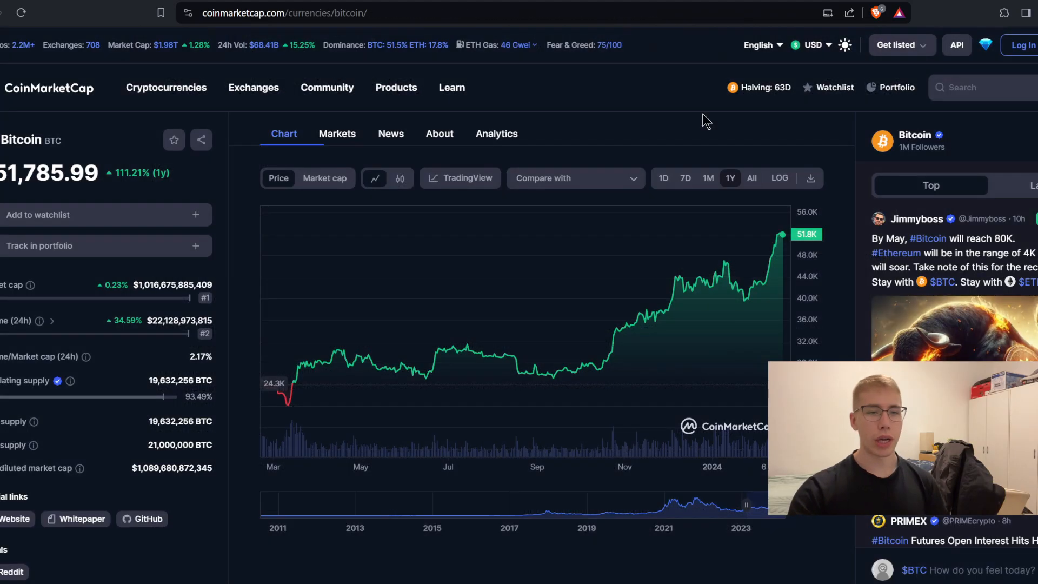
mouse_move(694, 123)
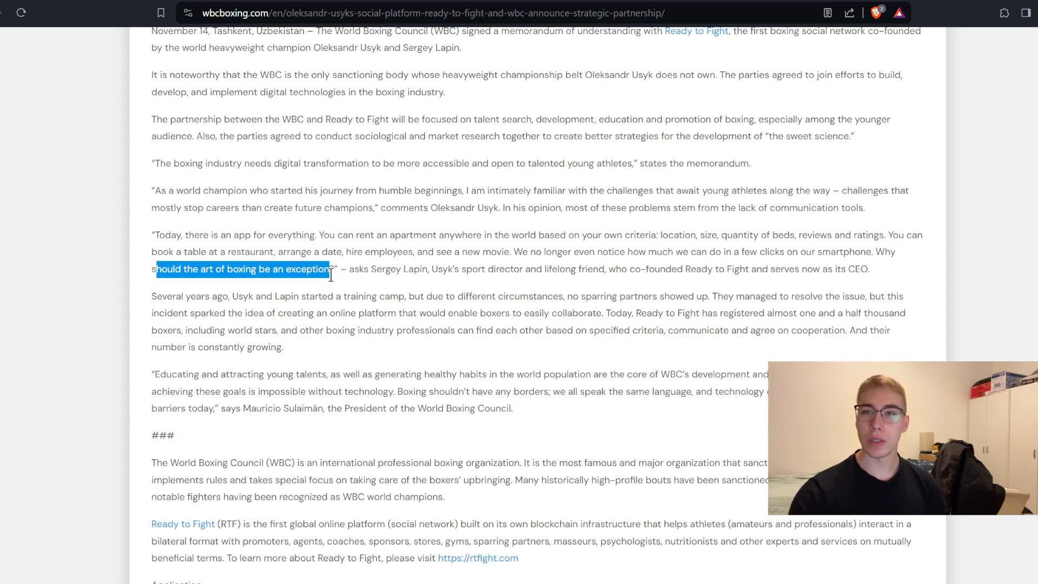
scroll("down", 3)
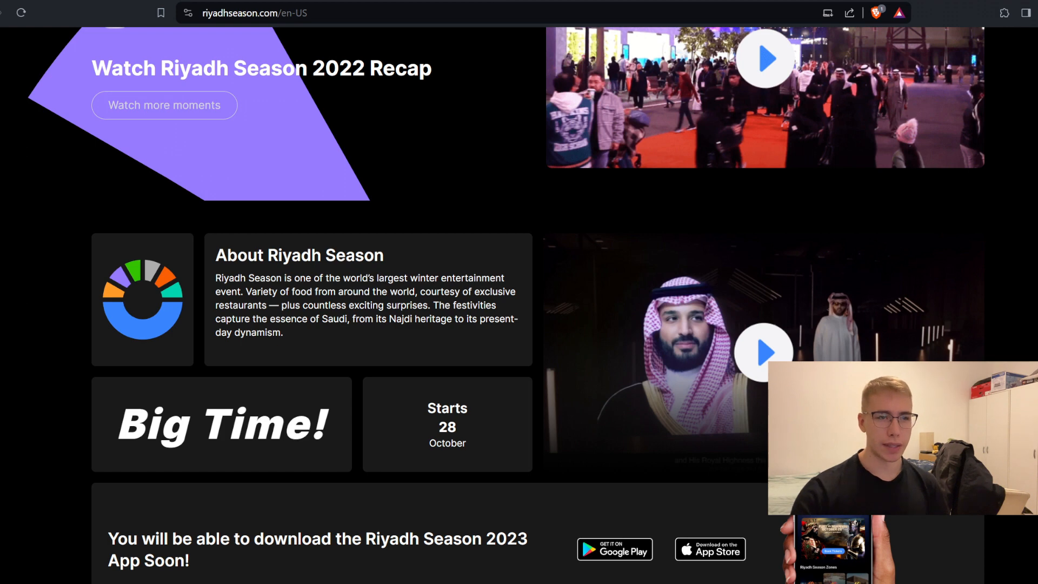
mouse_move(464, 208)
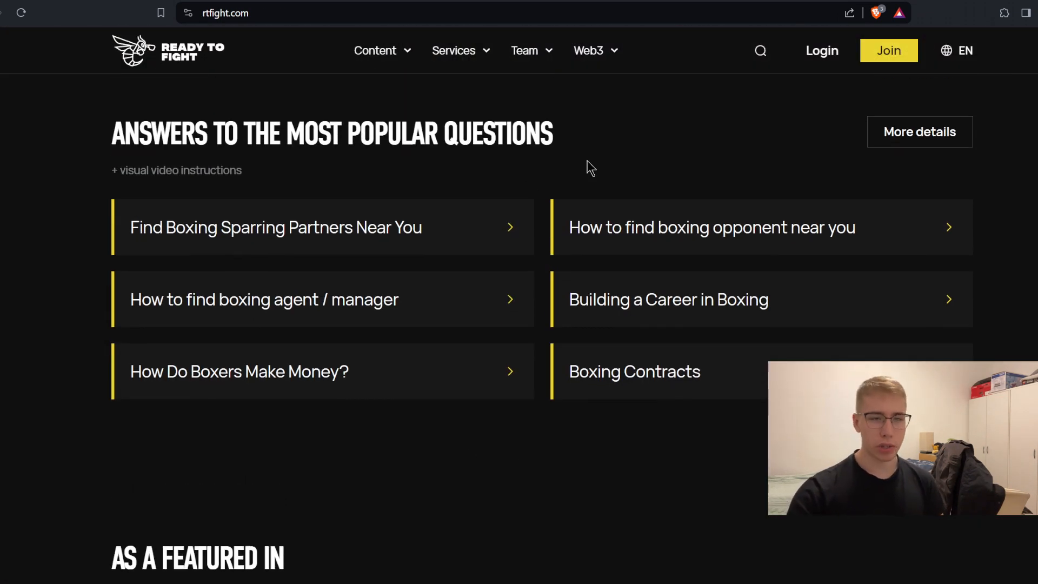
mouse_move(570, 174)
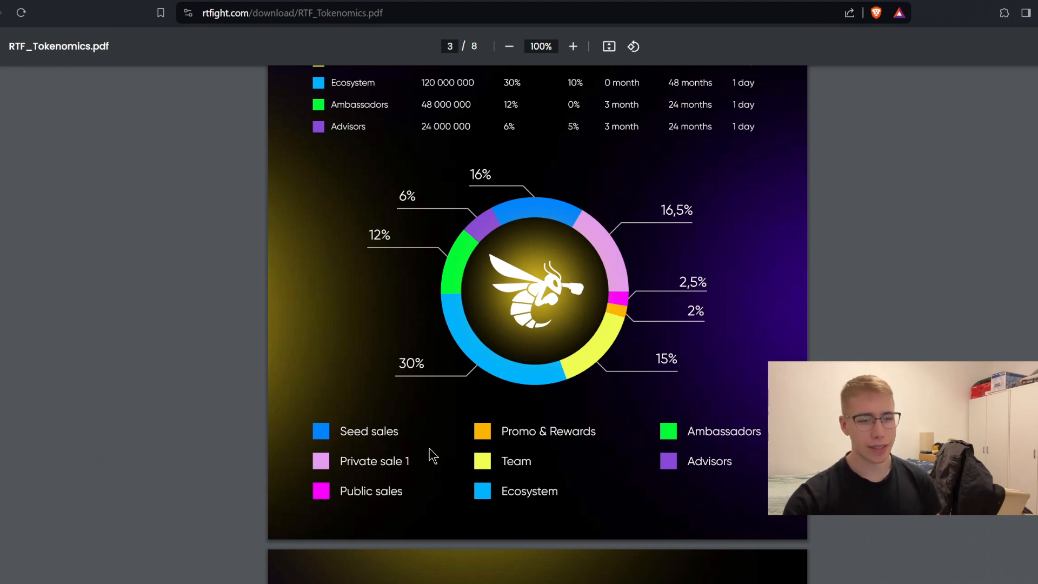
mouse_move(594, 431)
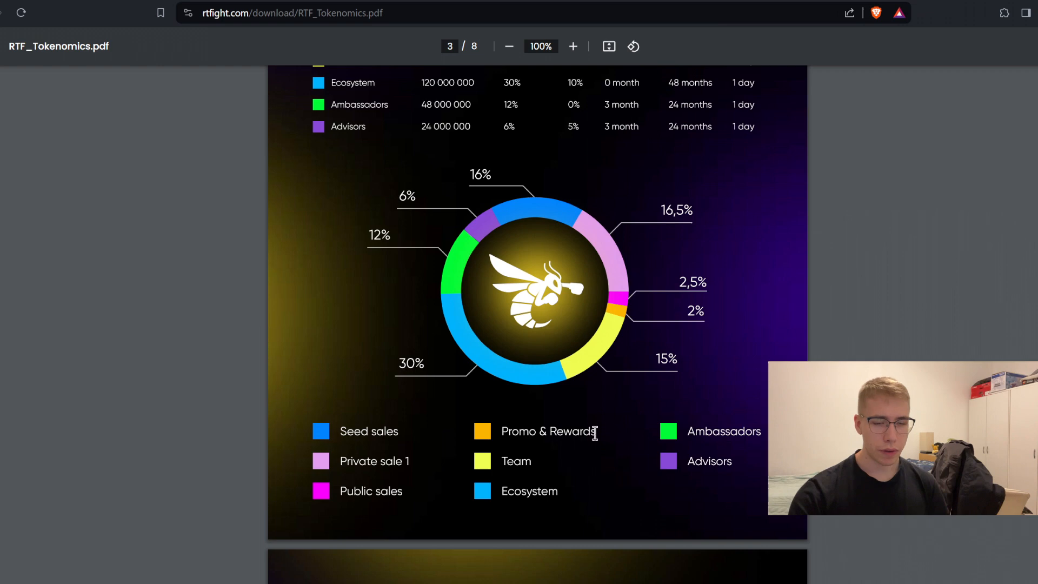
mouse_move(565, 315)
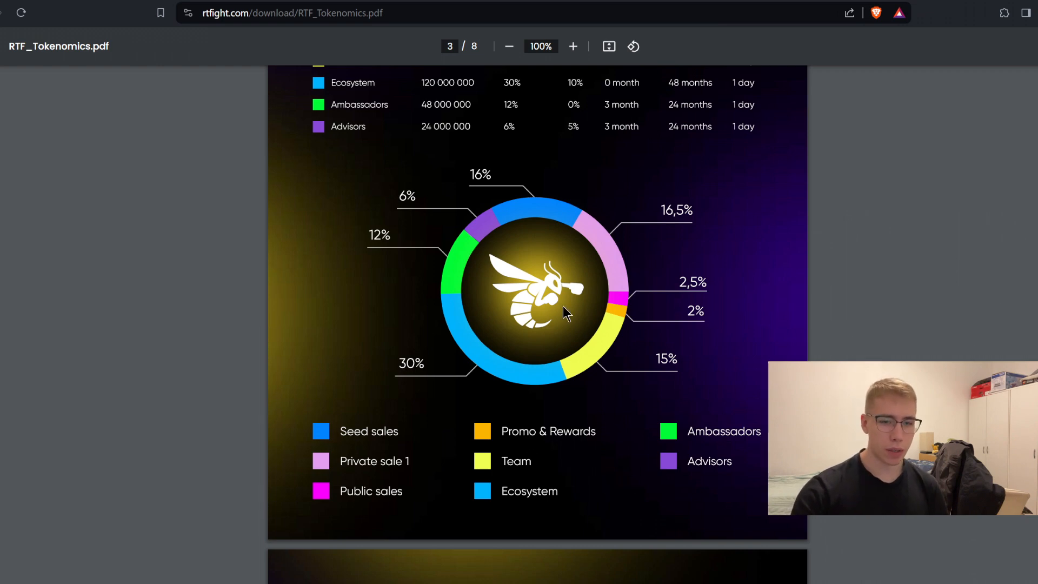
mouse_move(289, 242)
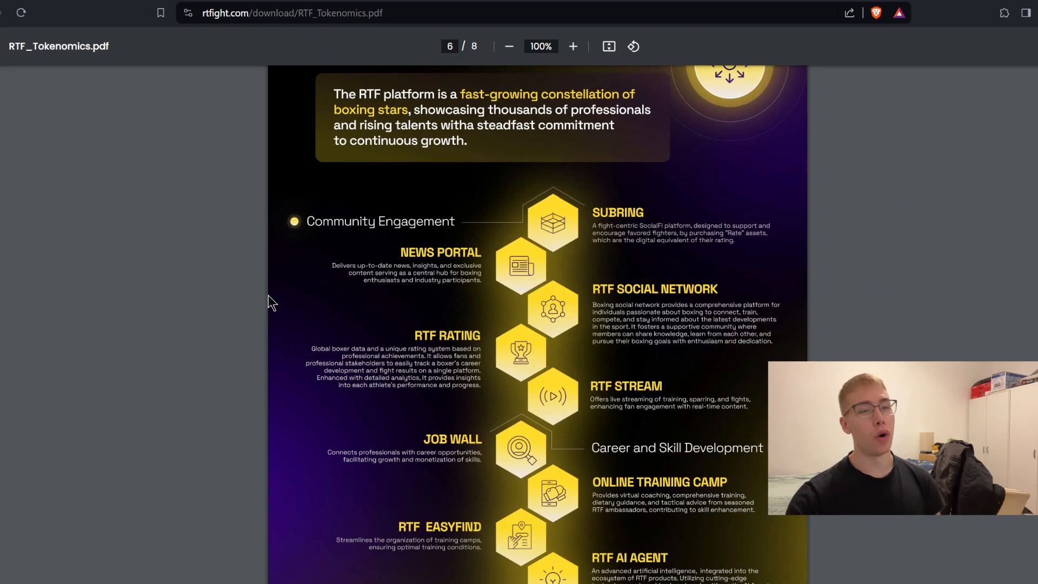
Step: Scroll RTF_Tokenomics.pdf from the allocation chart through pages 6-7 to the Utility section
scroll("down", 3)
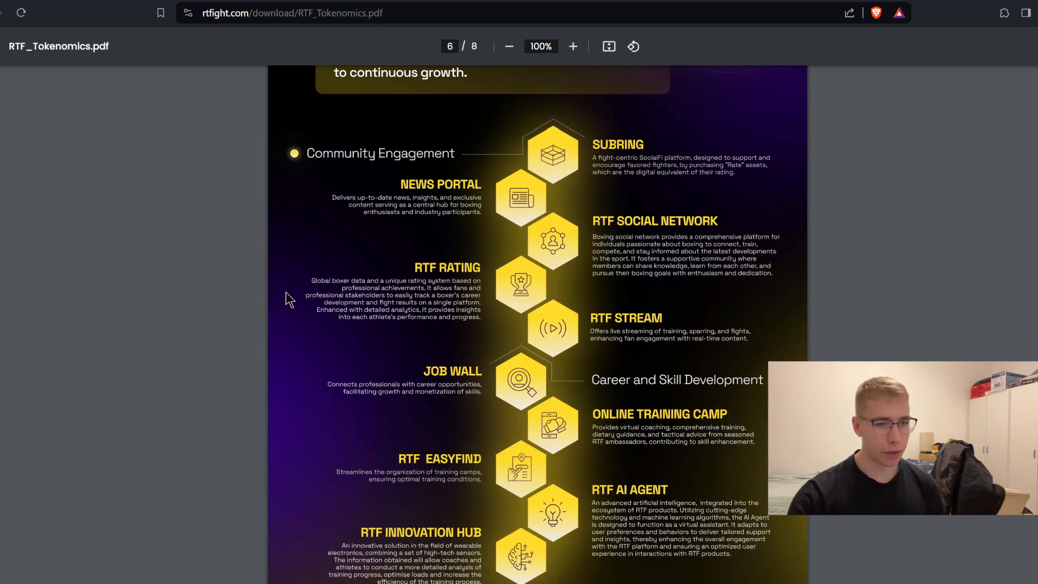
scroll("down", 3)
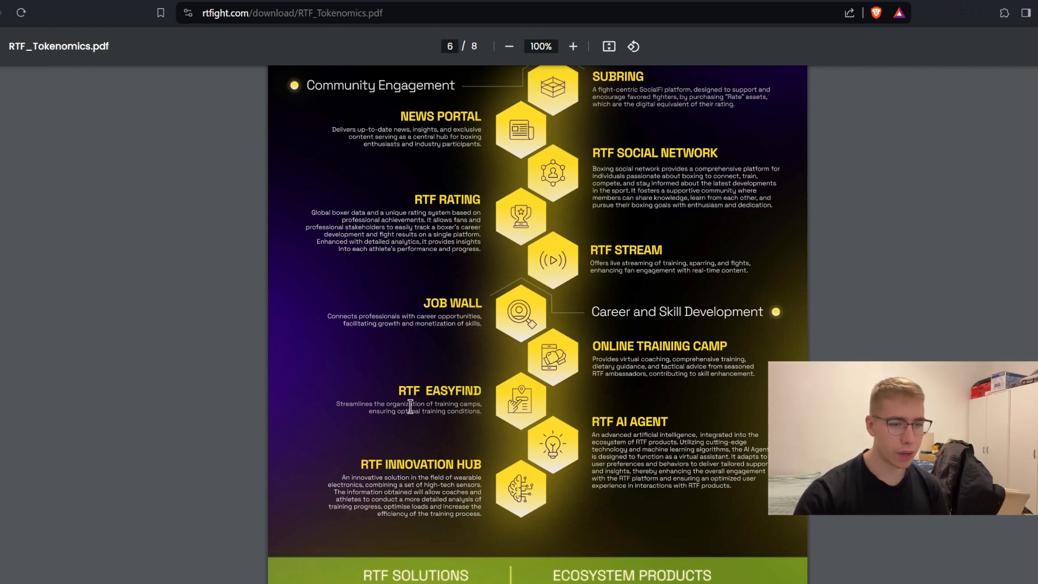
mouse_move(408, 418)
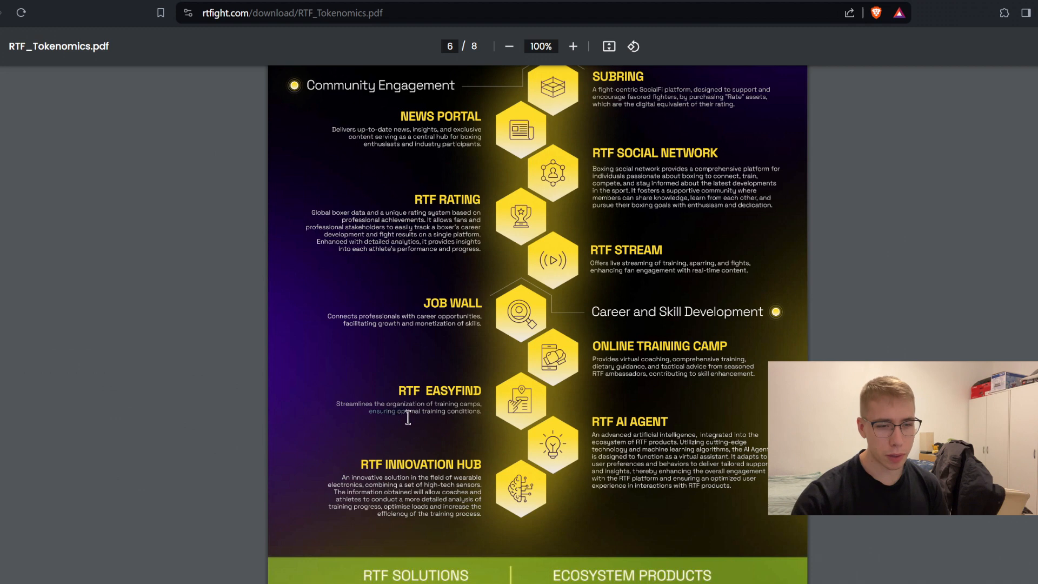
scroll("down", 3)
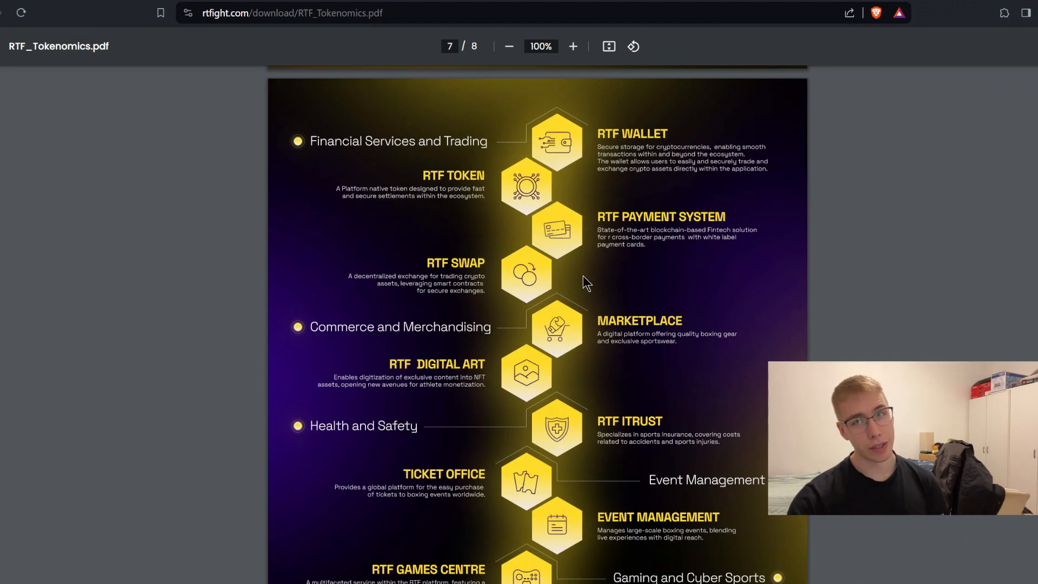
mouse_move(609, 266)
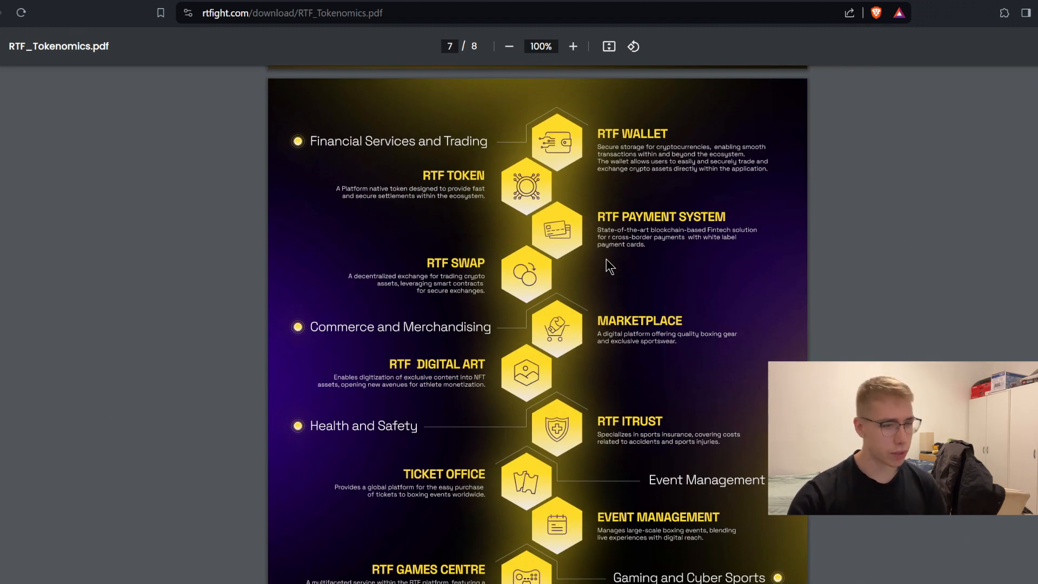
scroll("down", 3)
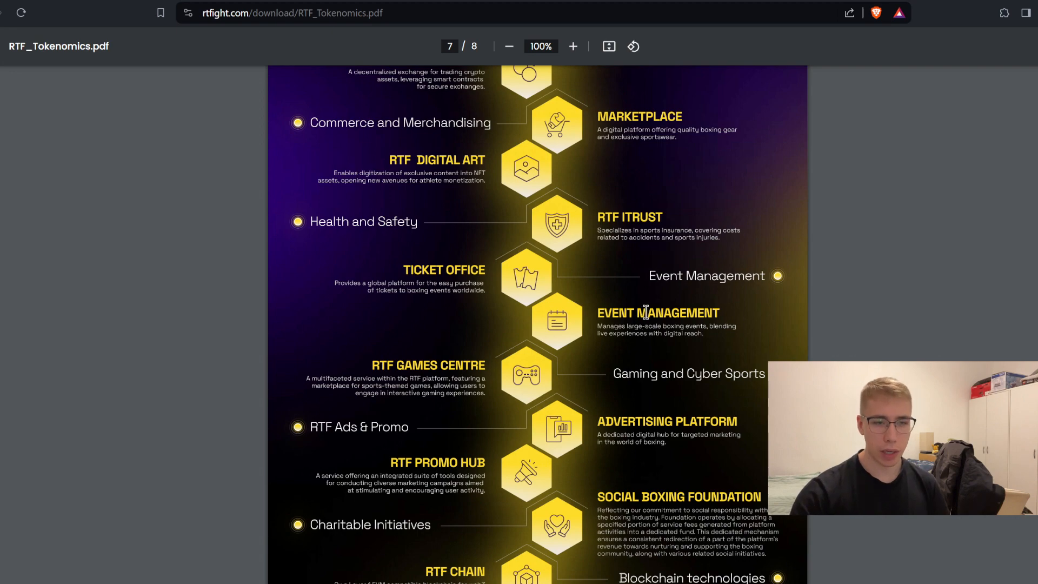
scroll("down", 3)
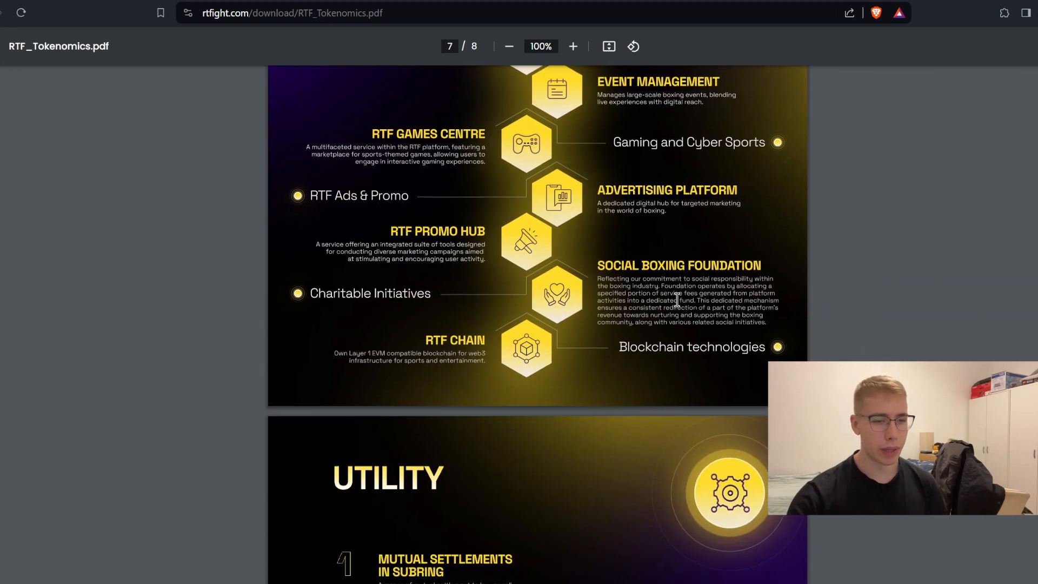
scroll("down", 3)
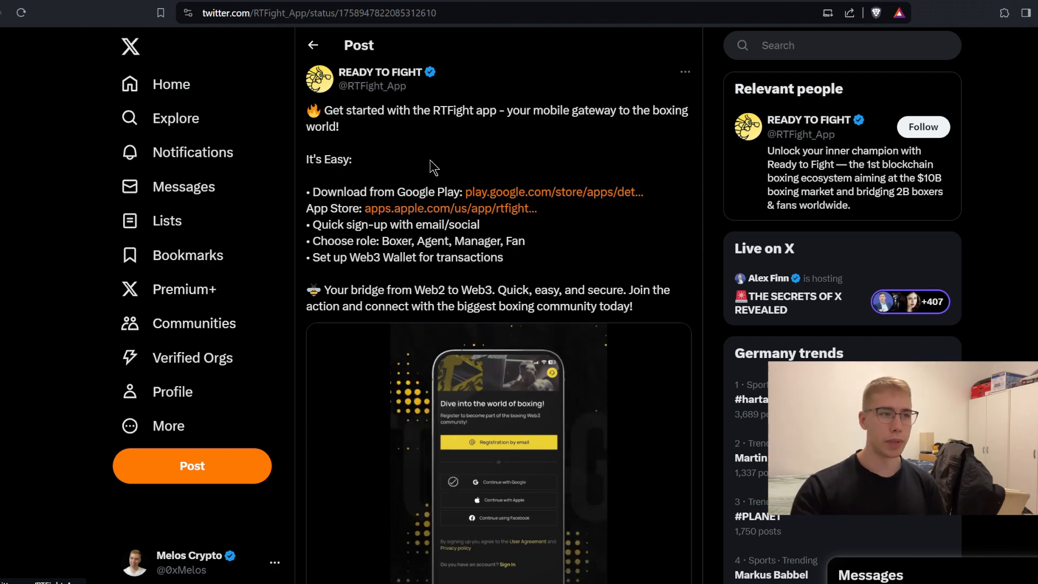
Step: Follow the apps.apple.com link in the RTFight post to its App Store listing
left_click(554, 192)
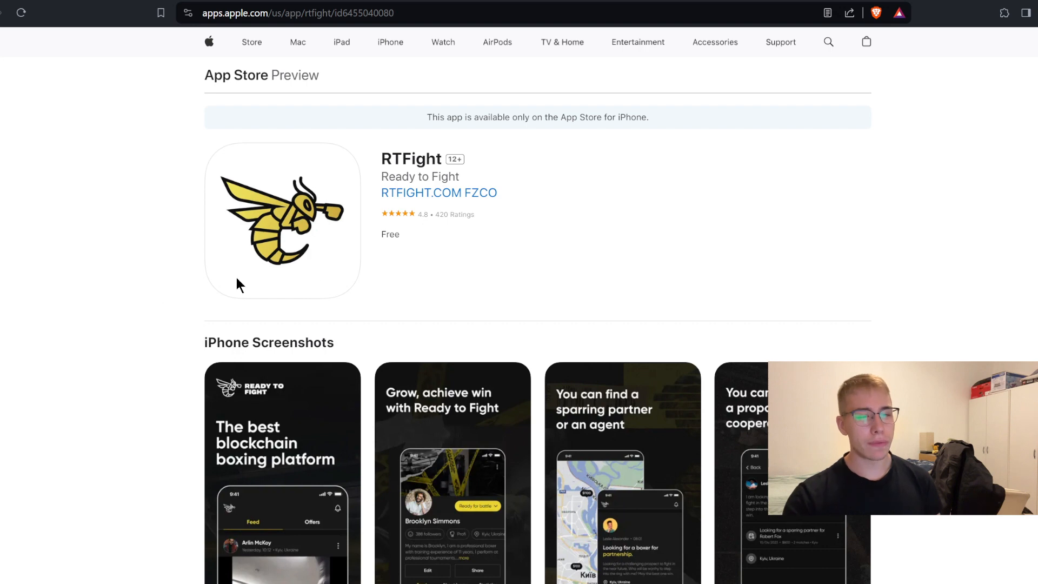
mouse_move(16, 146)
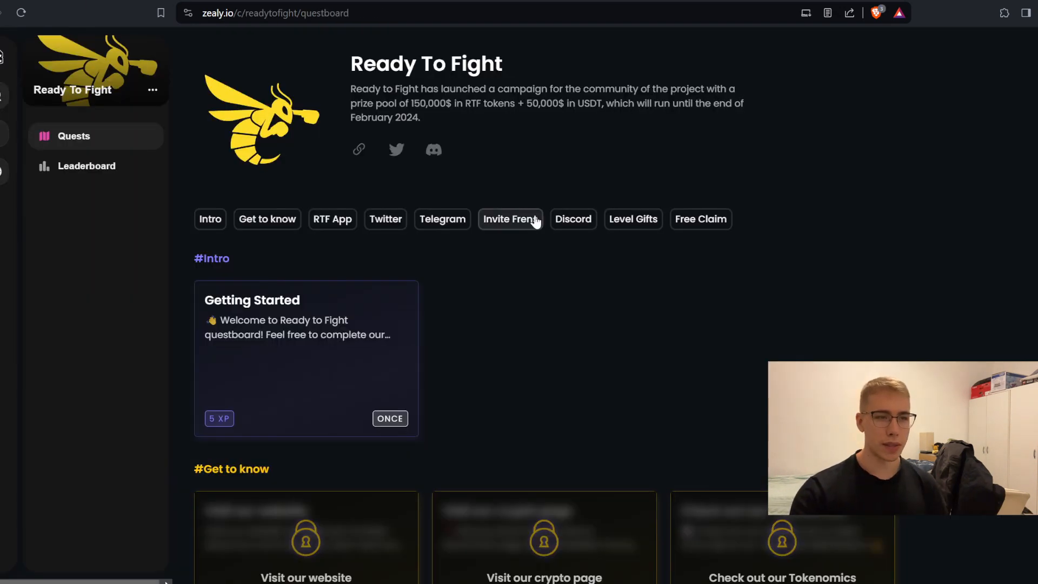
mouse_move(568, 71)
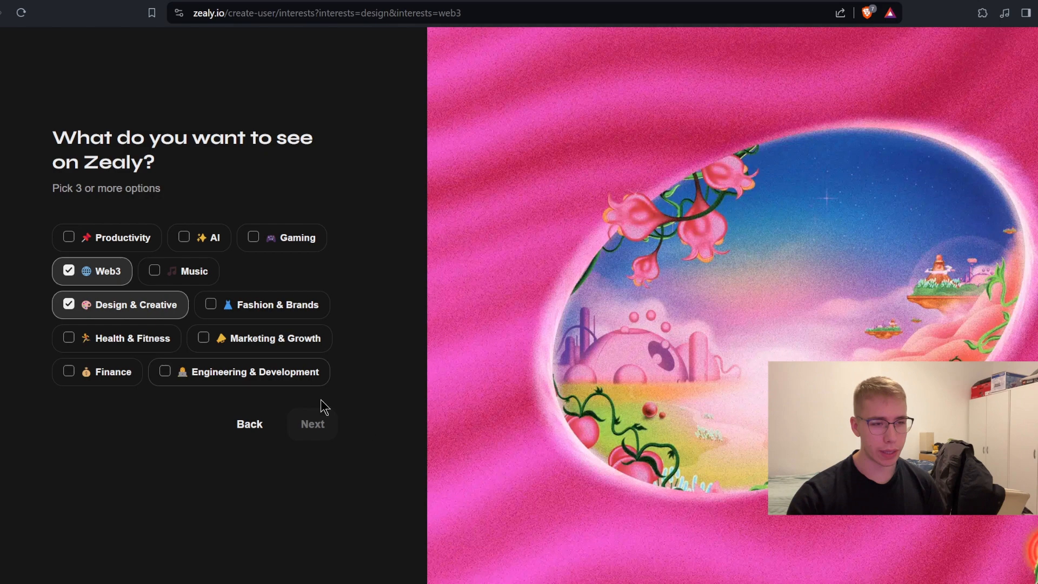
Step: Submit the chosen Zealy interests and dismiss the welcome dialog with Got it!
left_click(313, 424)
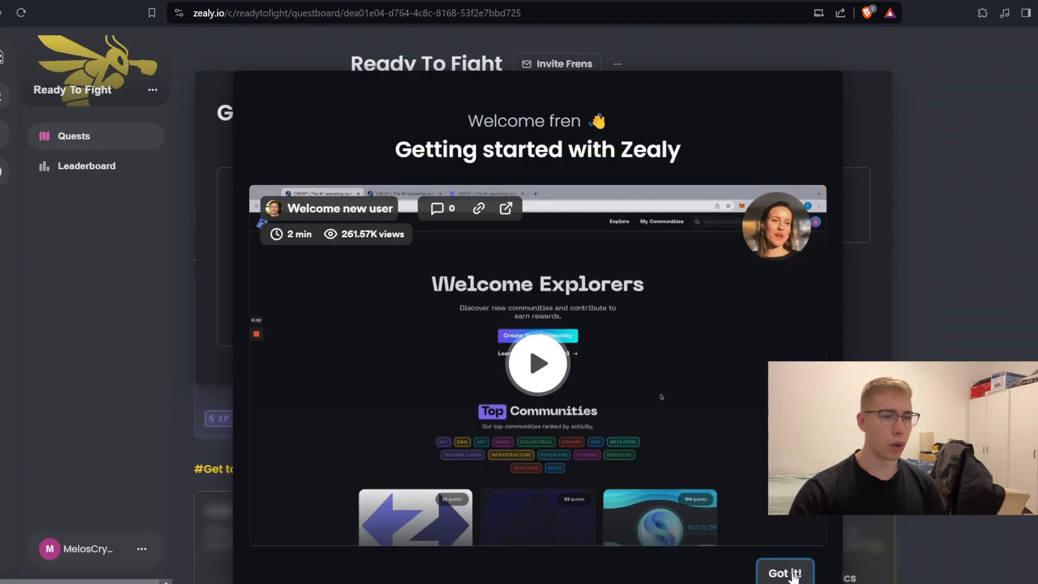
left_click(787, 572)
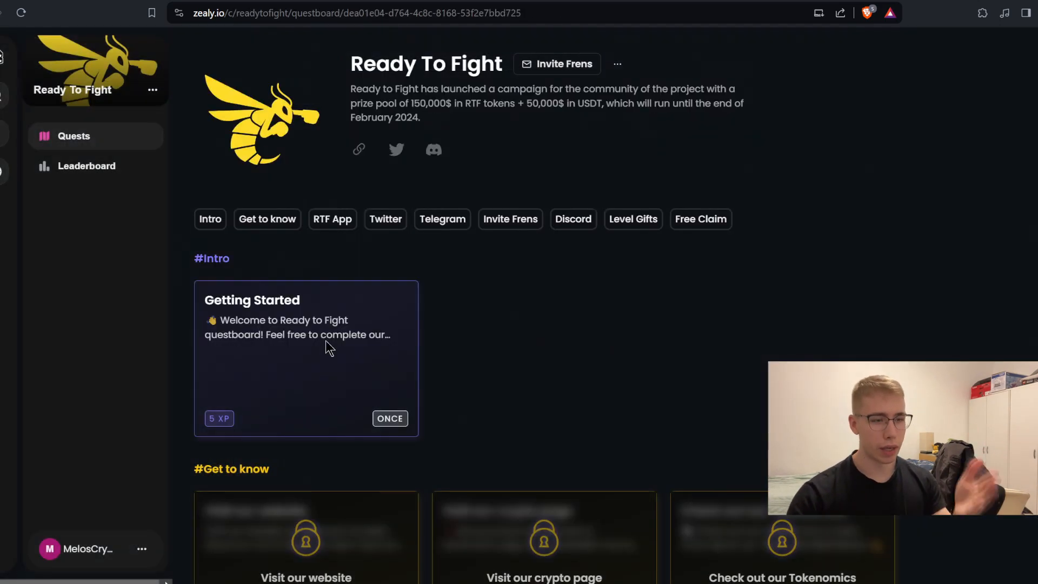
left_click(307, 357)
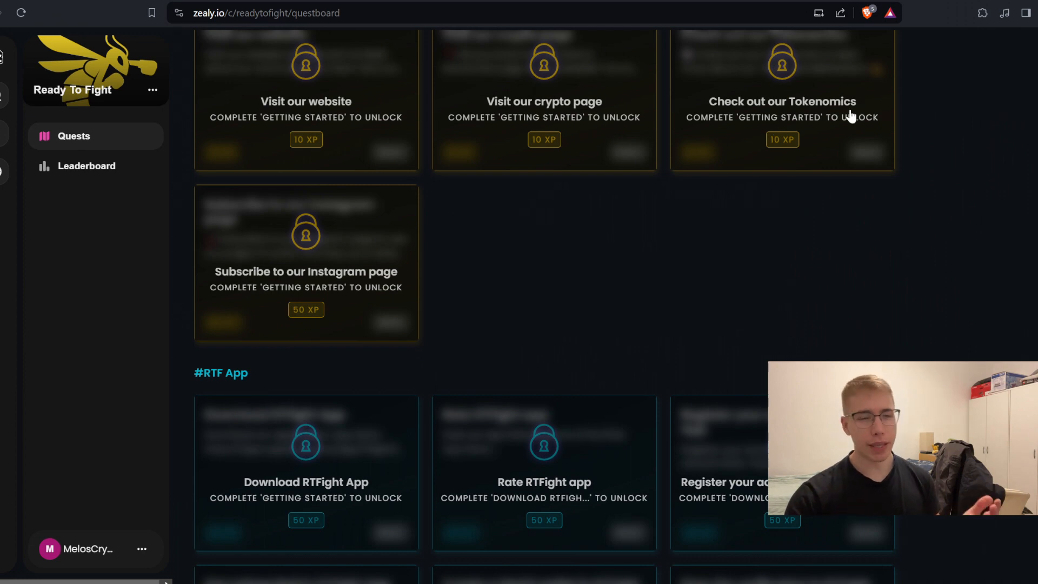
scroll("down", 3)
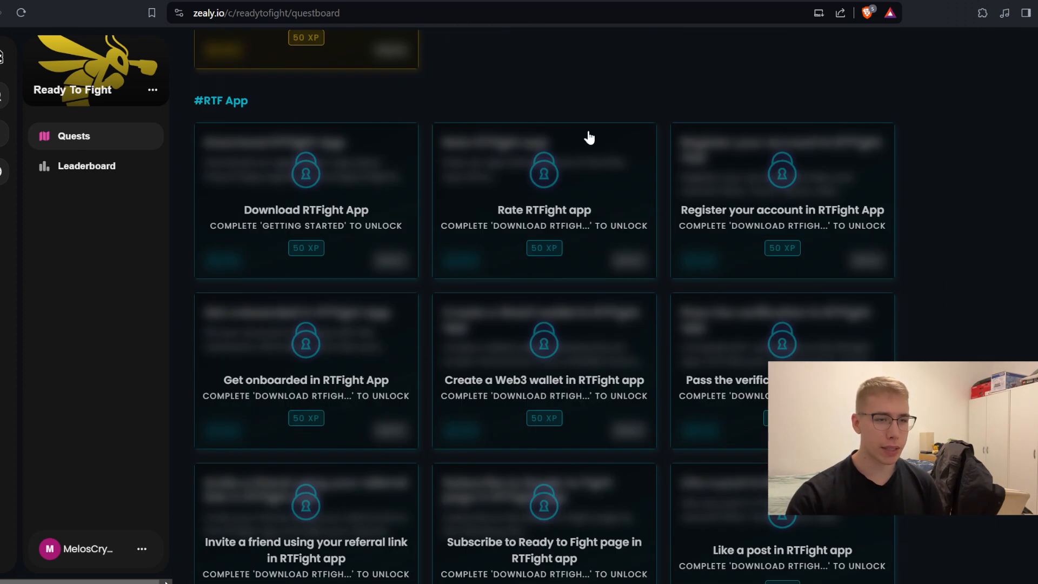
scroll("down", 3)
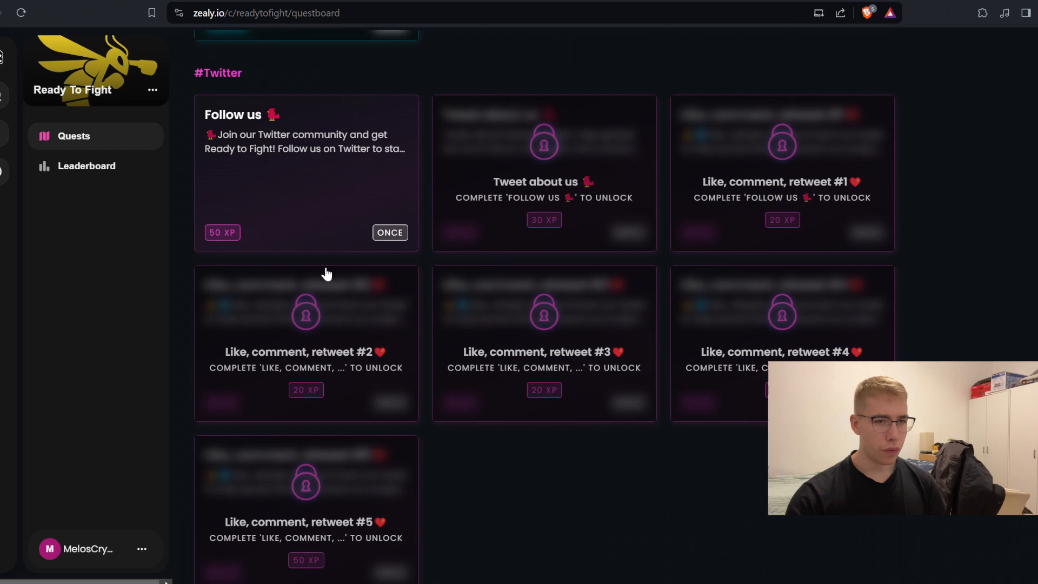
scroll("down", 3)
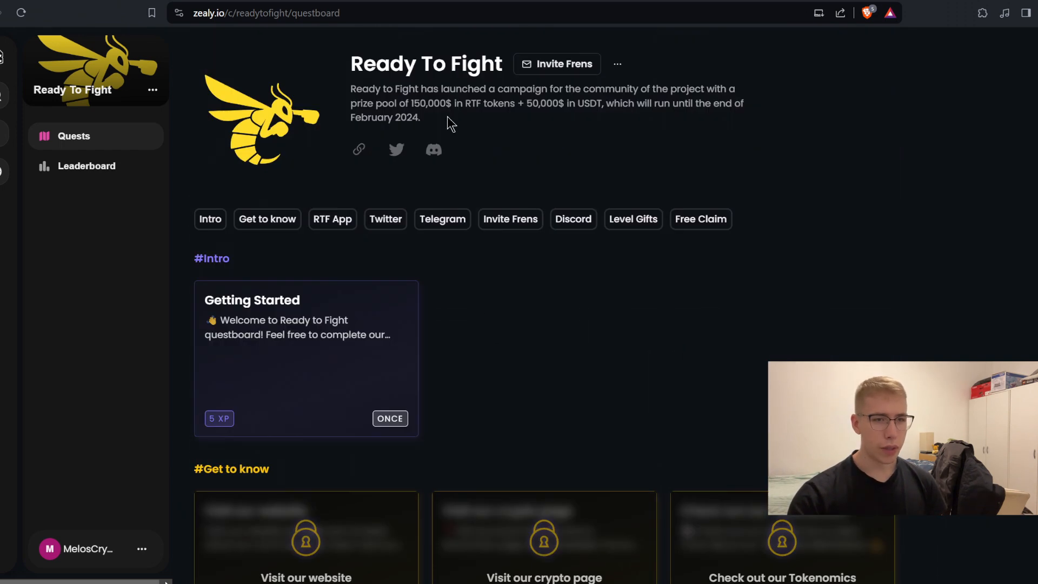
left_click_drag(410, 103, 566, 103)
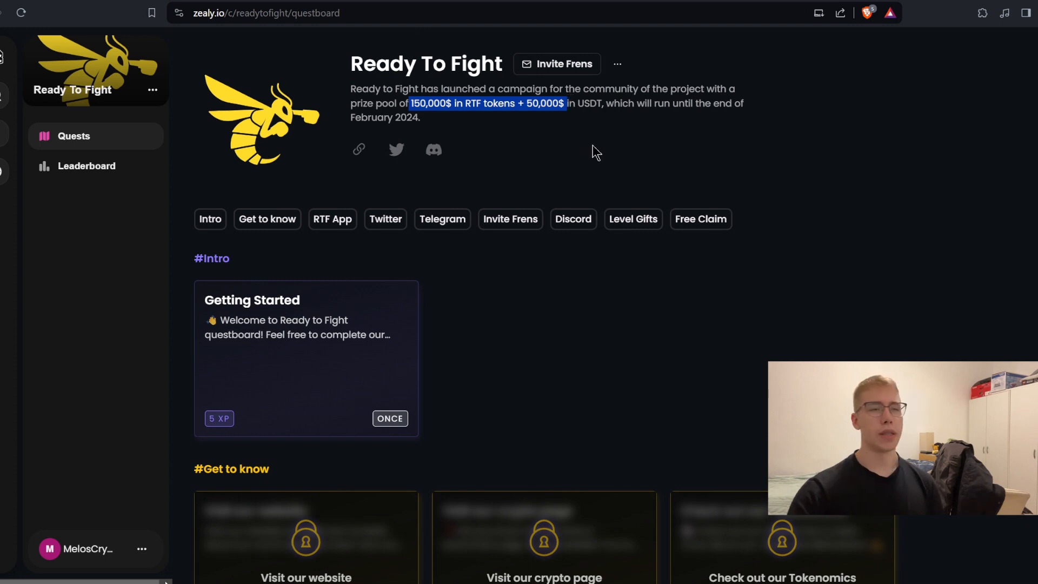